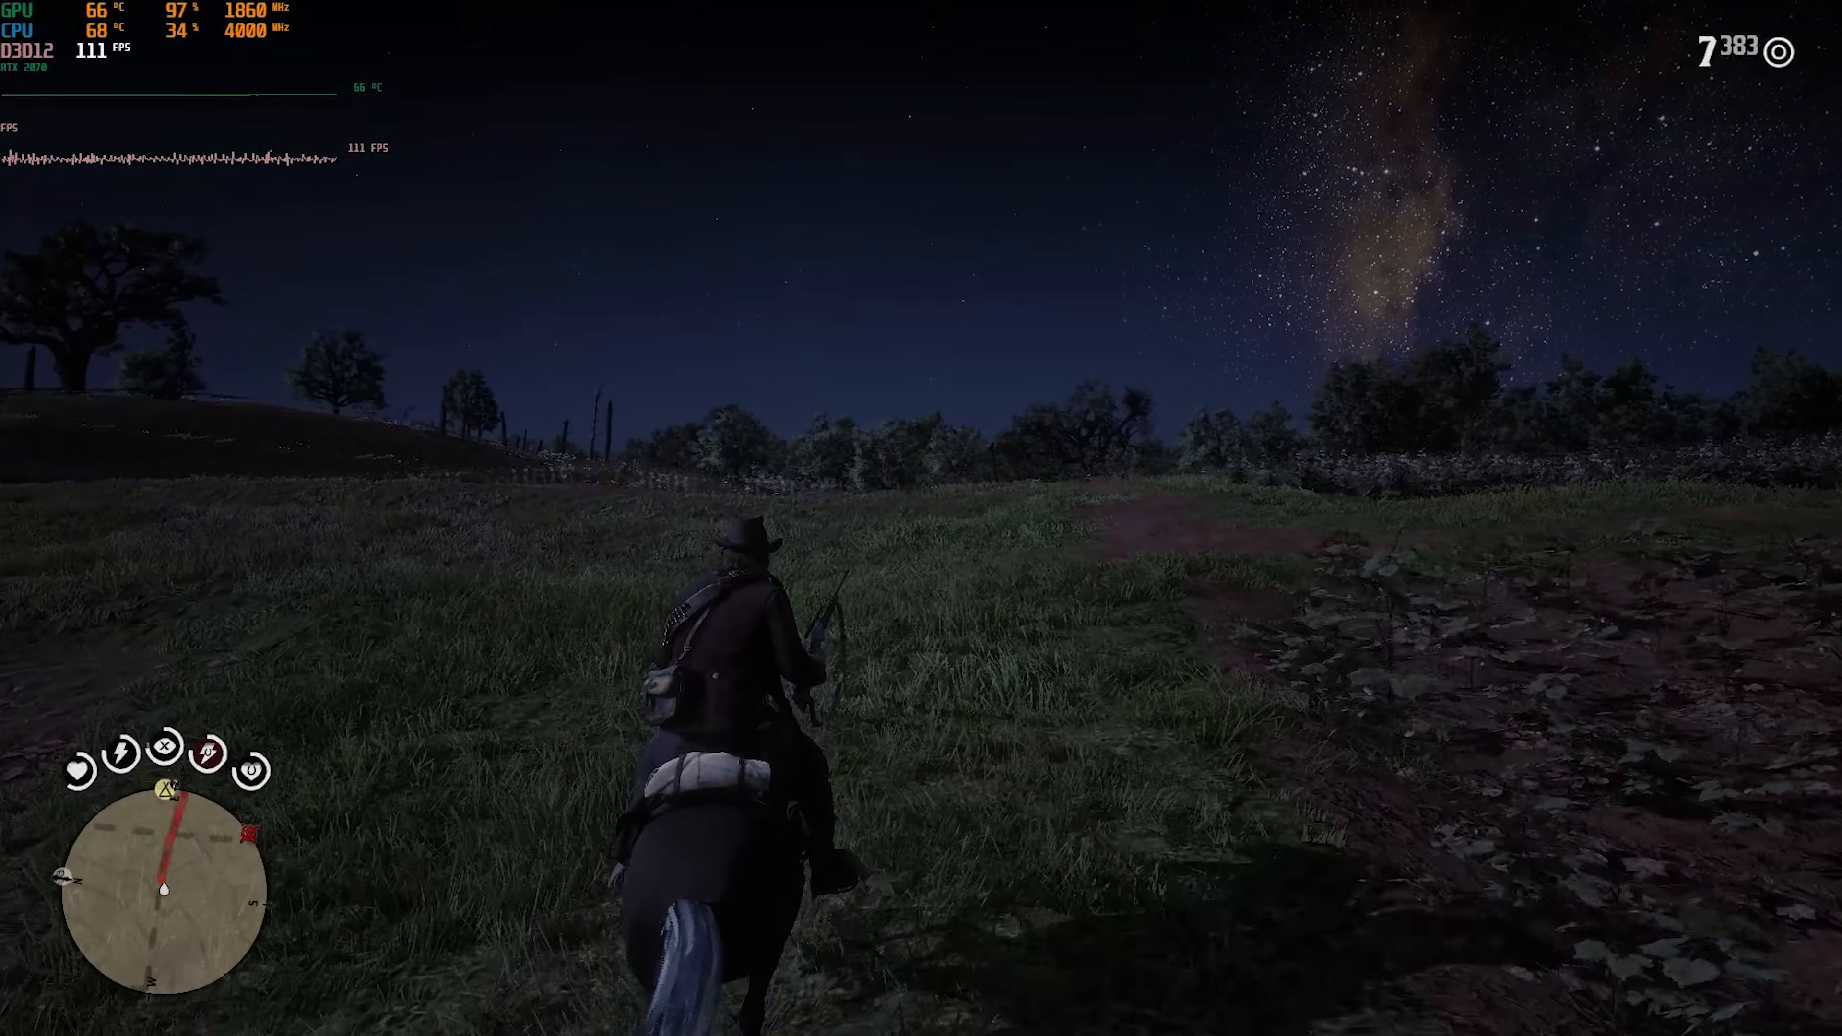
Gallop from the moonlit field into the woods and scope the rifle on the rider ahead
key("w")
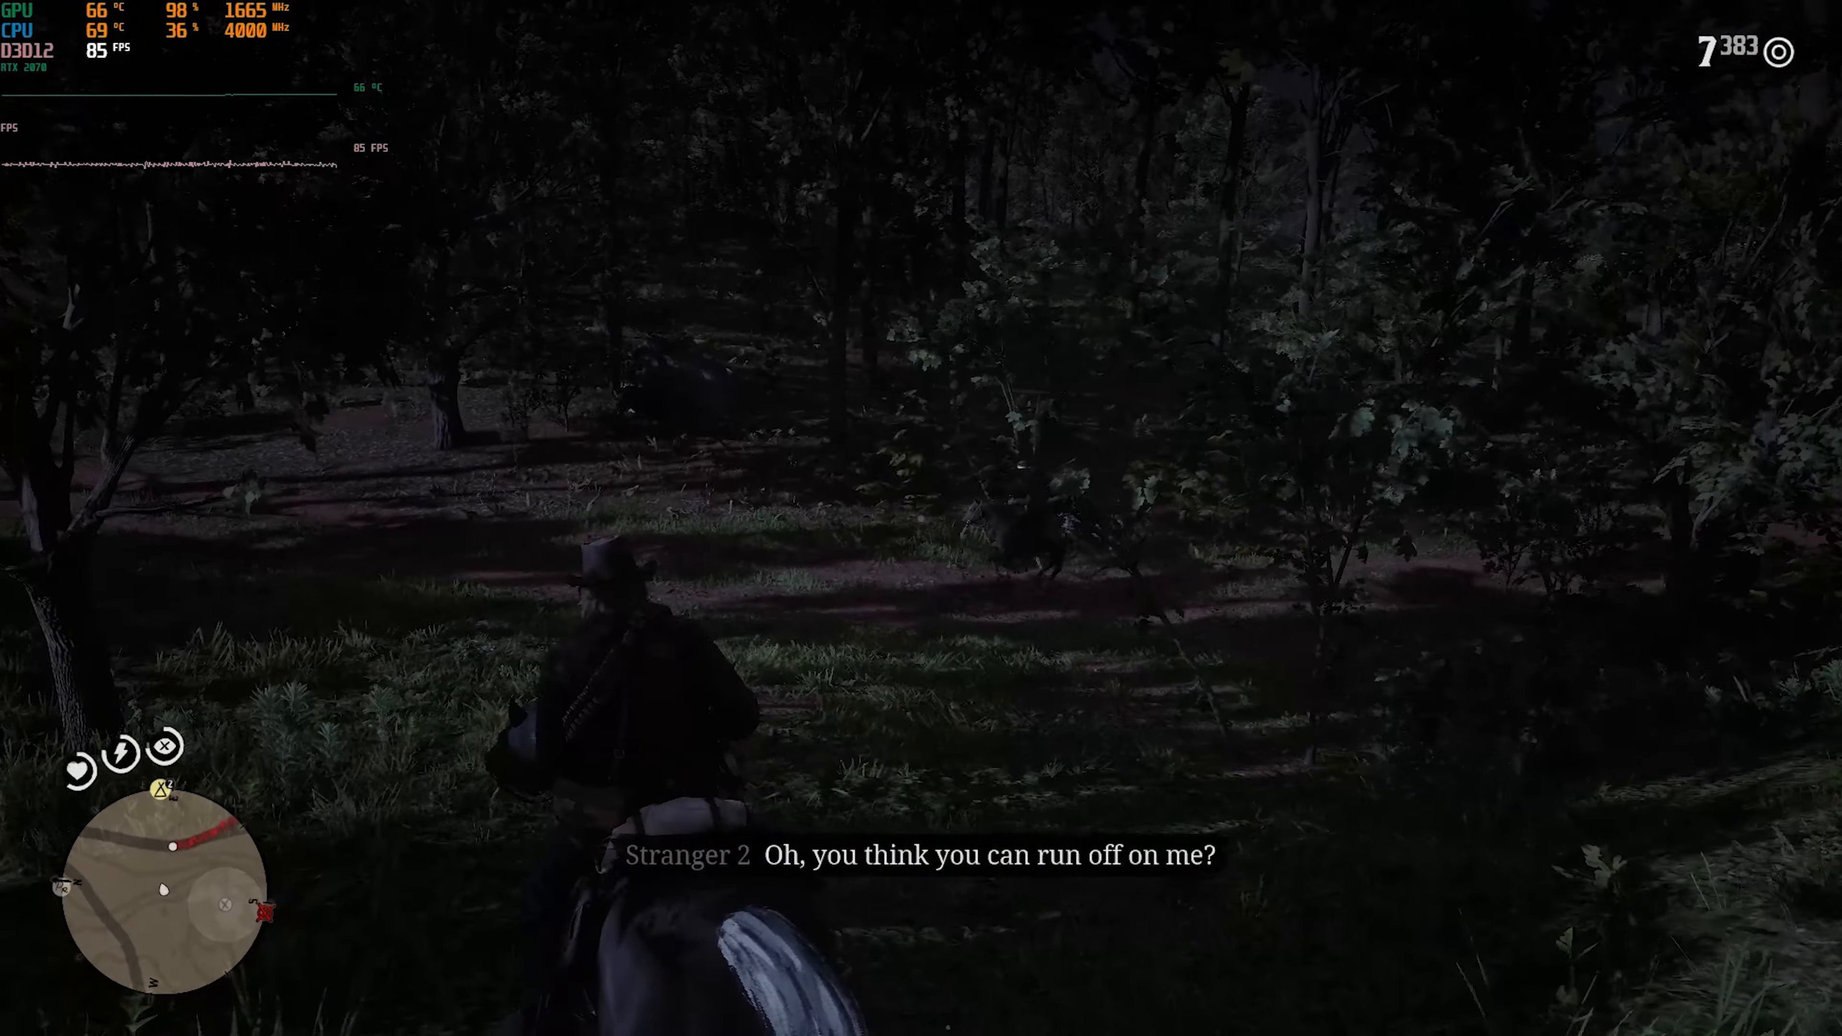
right_click(921, 518)
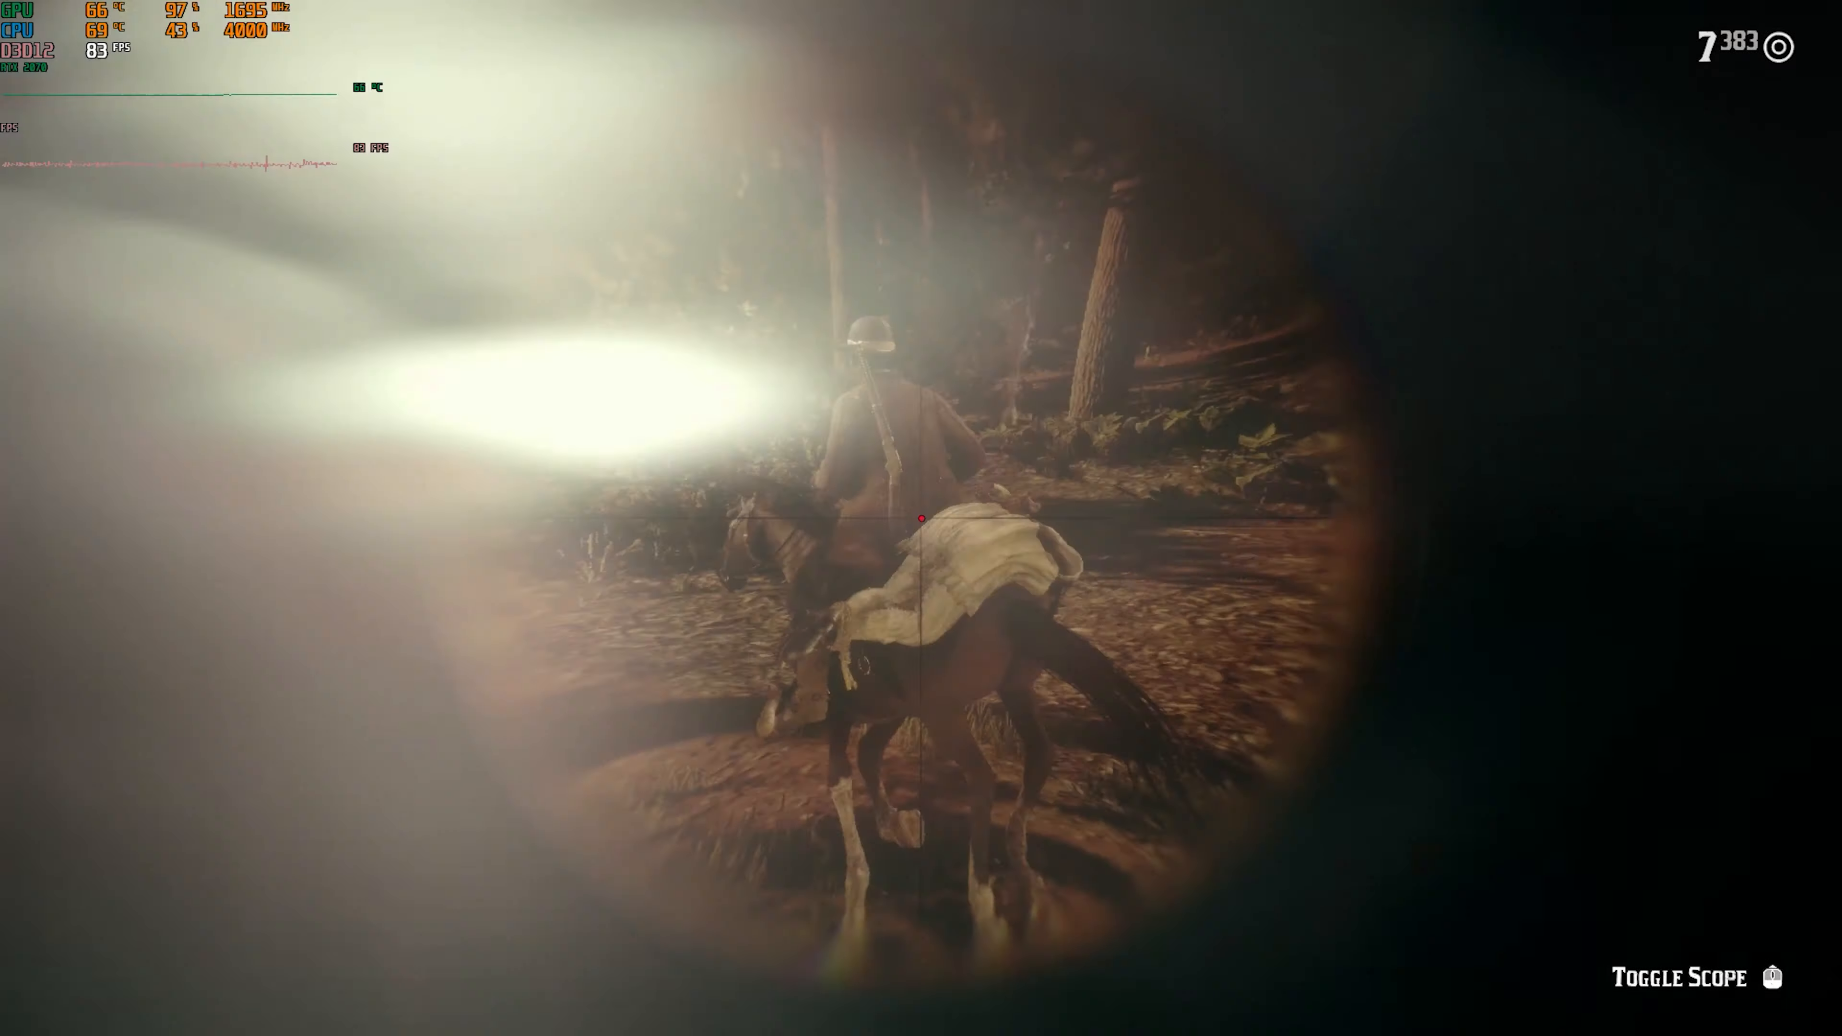